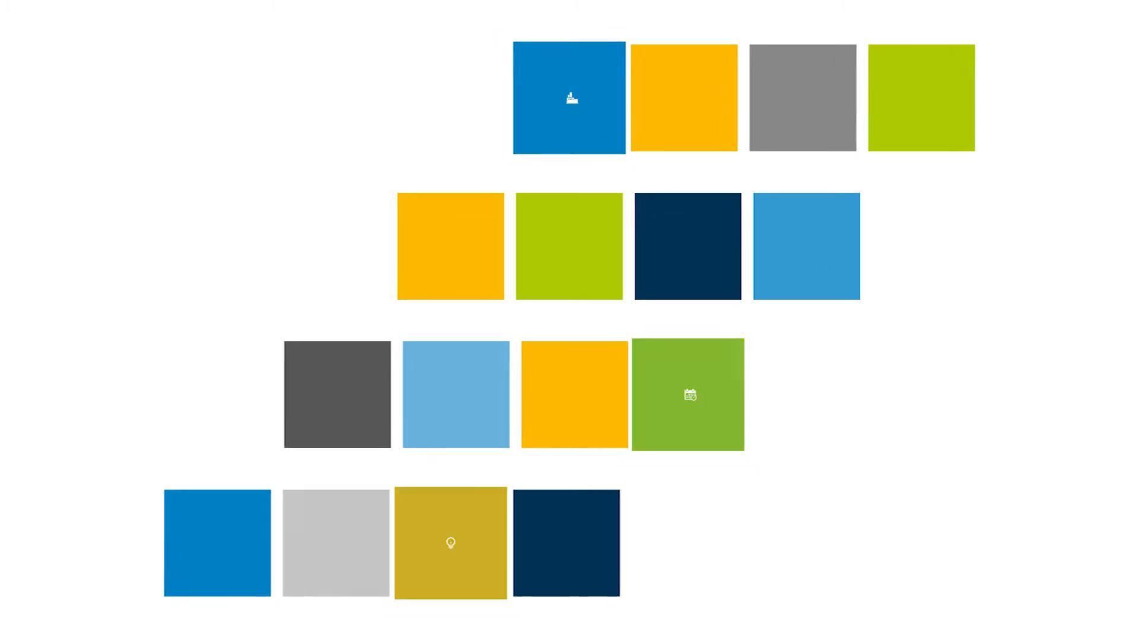
pyautogui.click(570, 98)
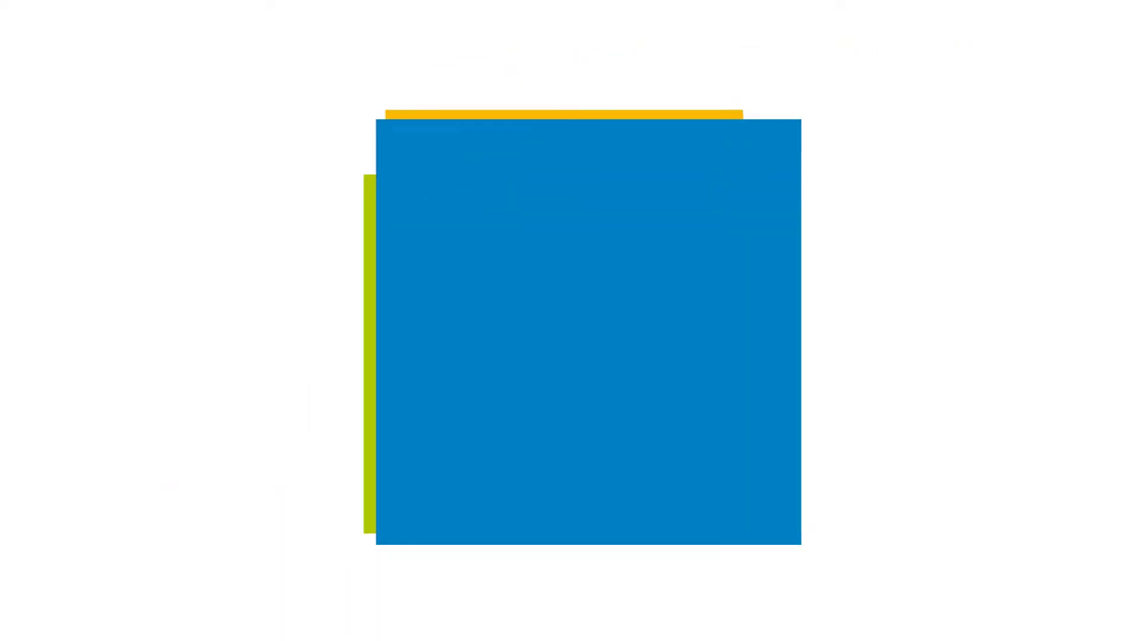